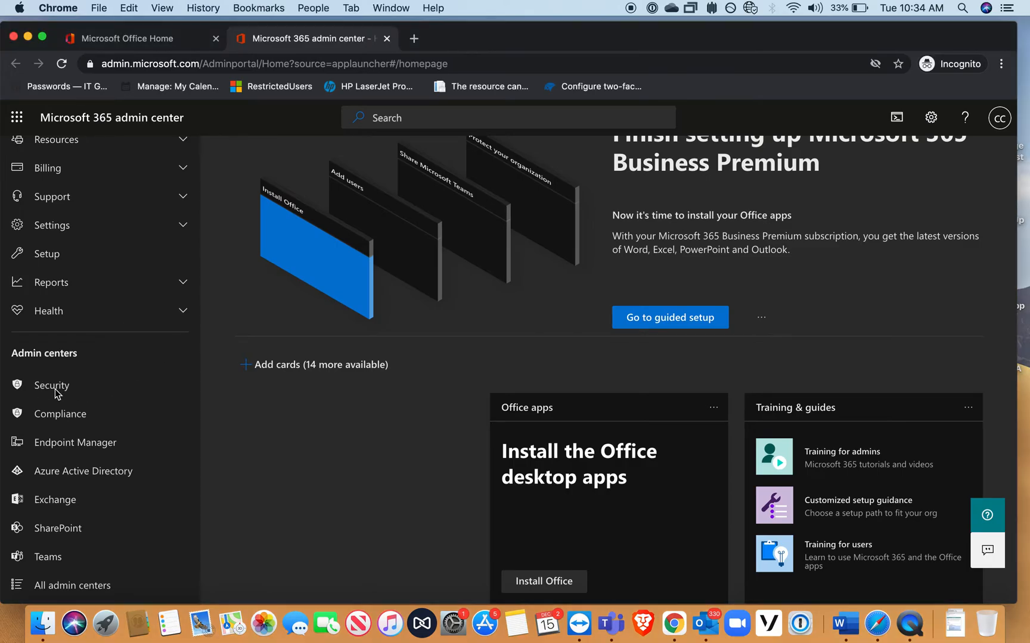
- Open the Security admin center from the Microsoft 365 admin center
click(51, 386)
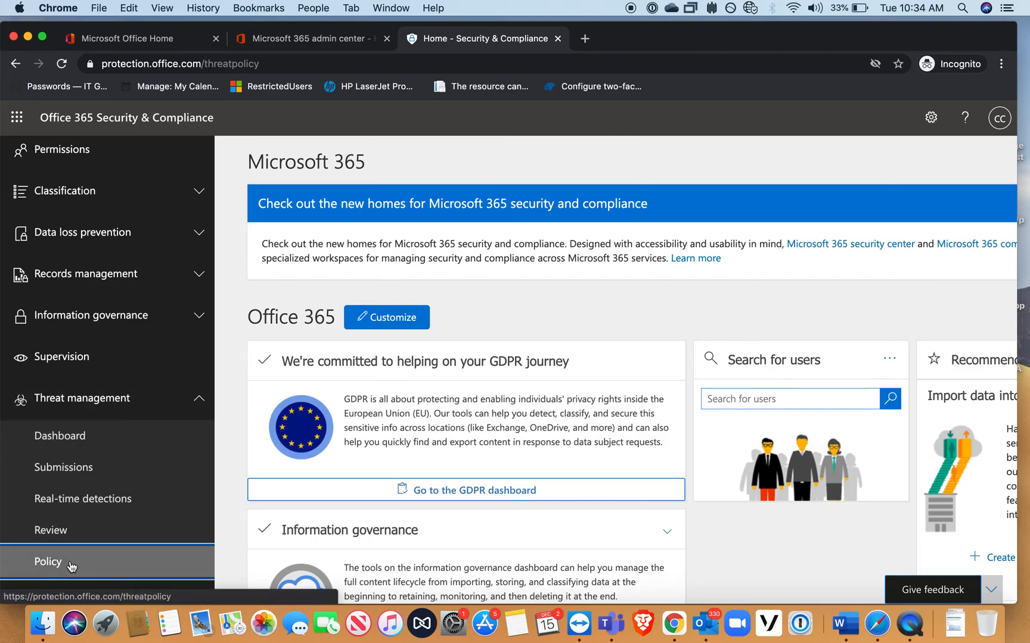
- Expand the outbound spam filter policy under Anti-spam settings to review its summary
click(47, 562)
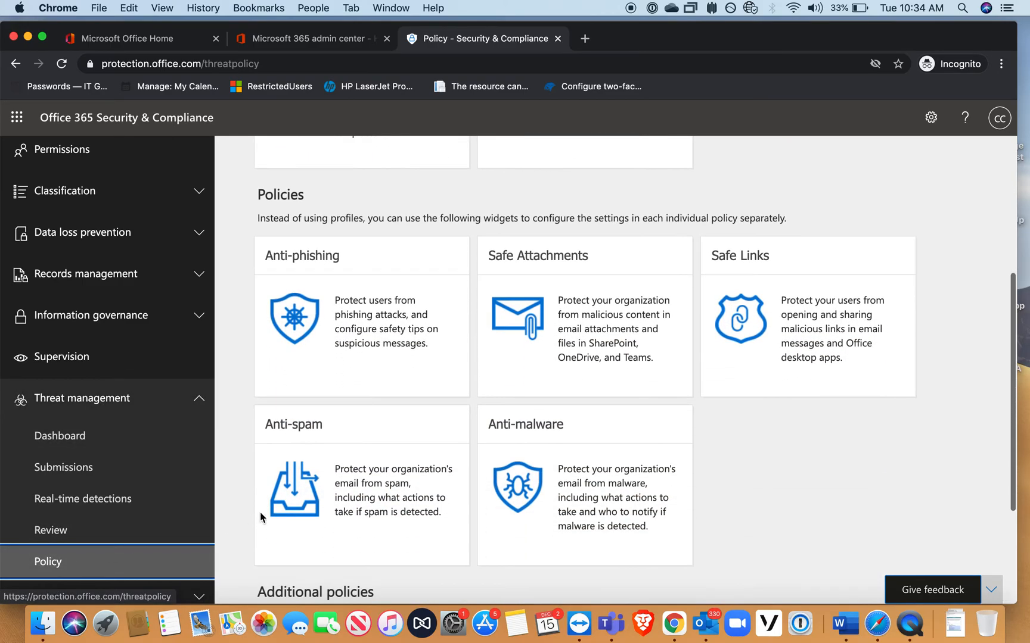
mouse_move(326, 493)
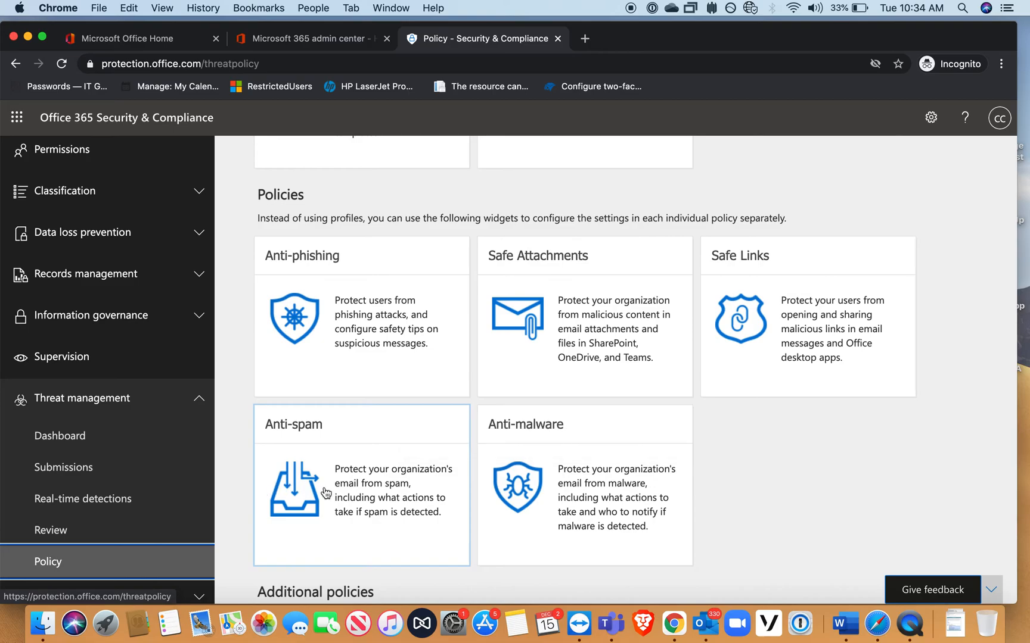
click(361, 486)
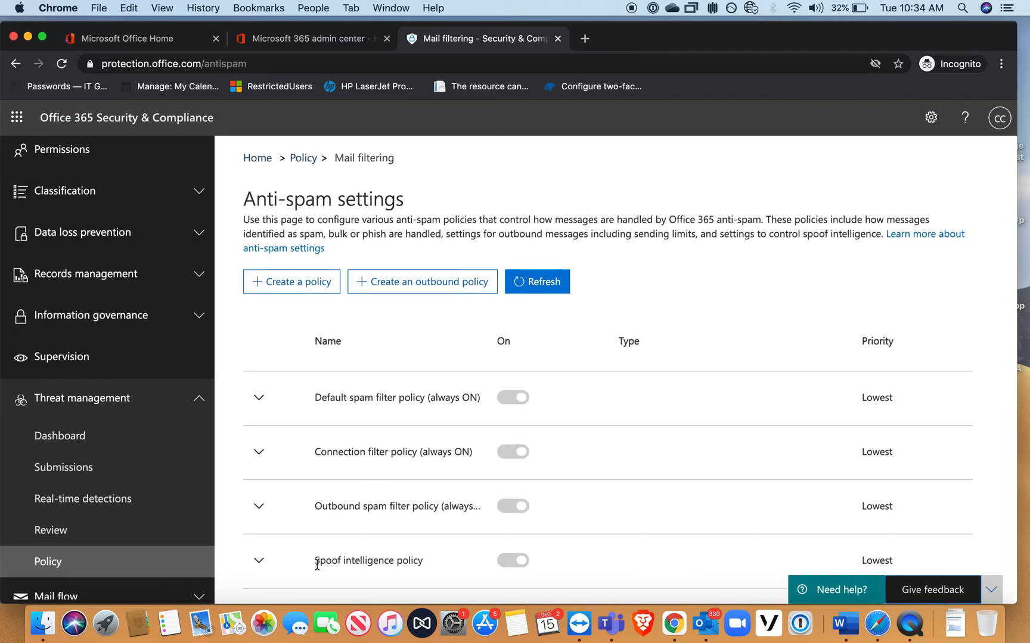
click(258, 505)
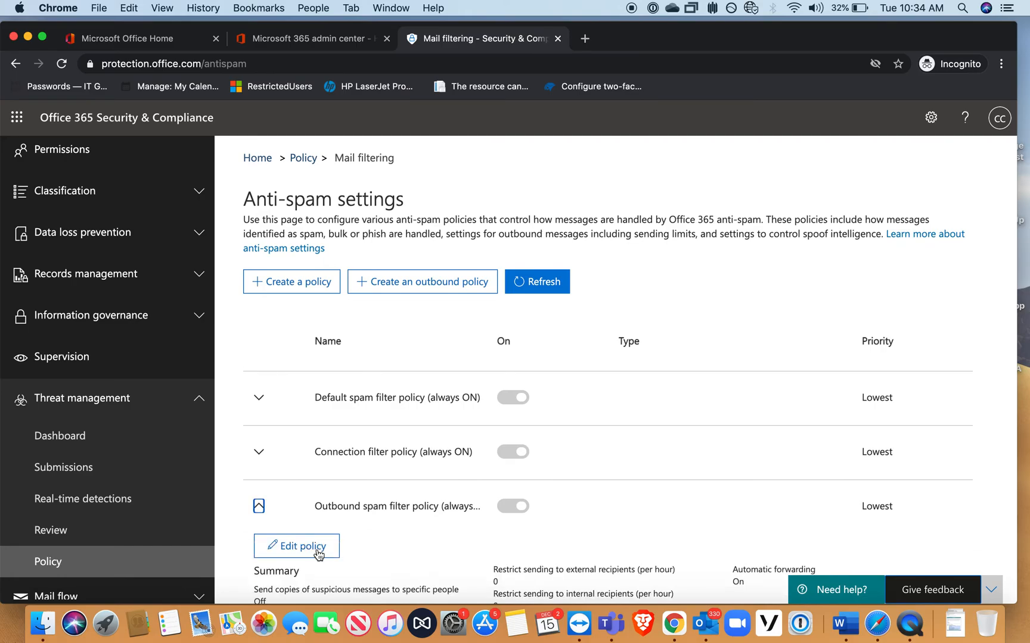
scroll(down, 3)
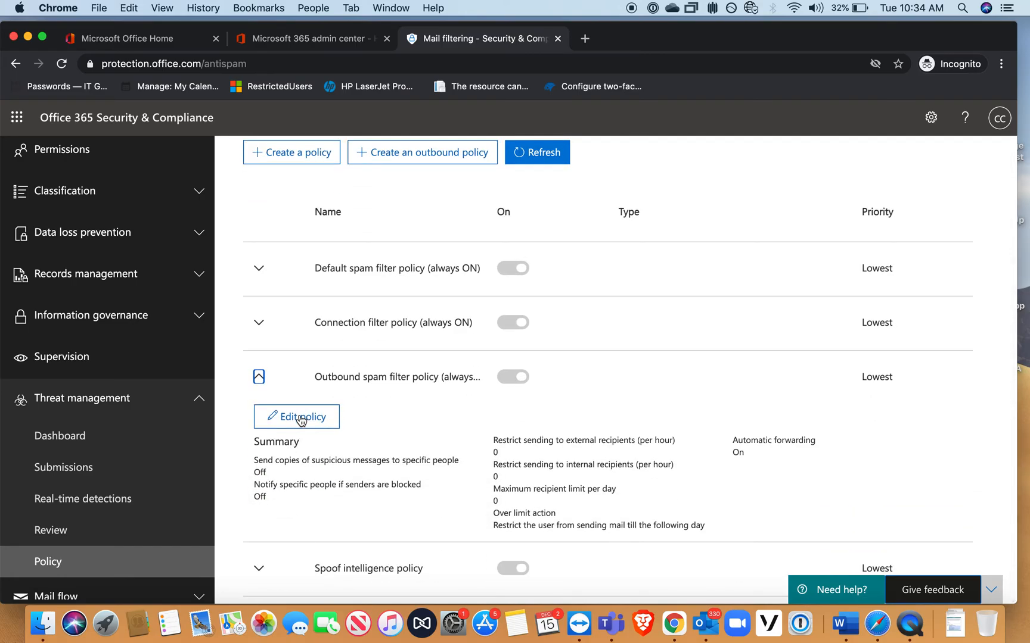
click(296, 416)
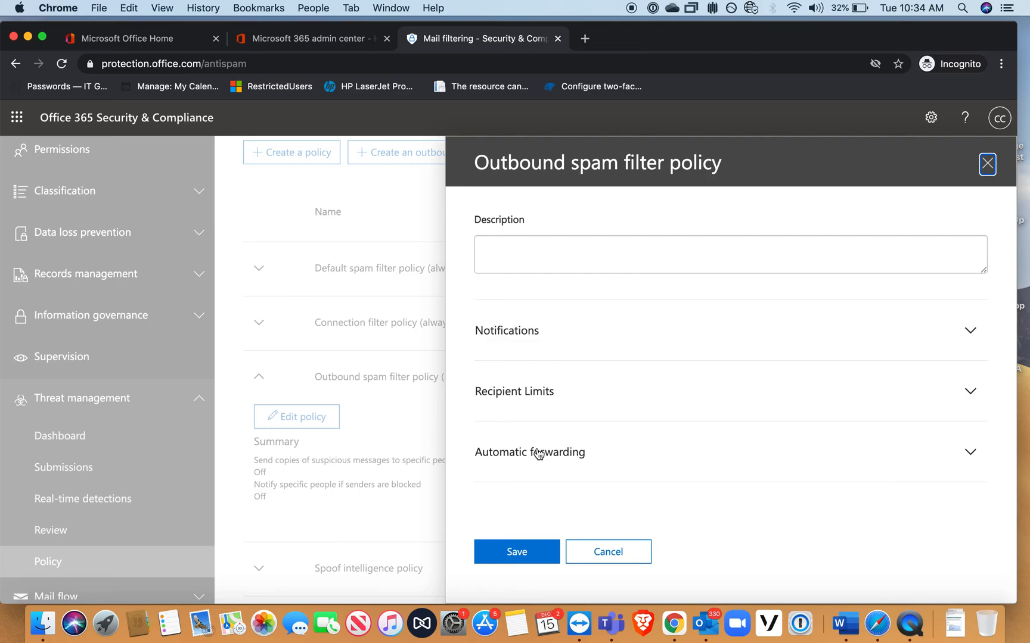
click(529, 452)
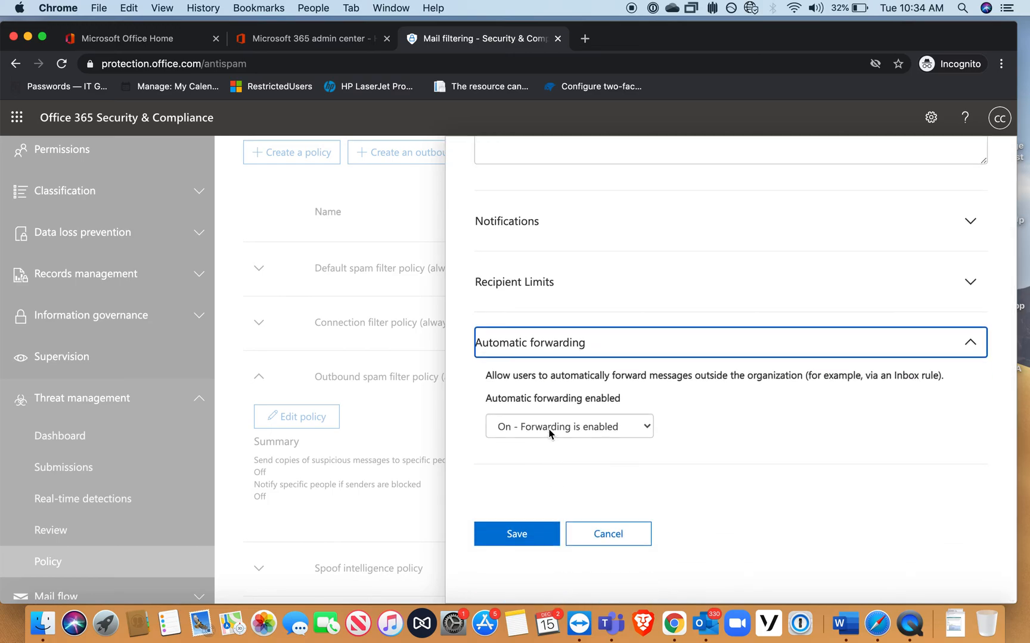
click(569, 426)
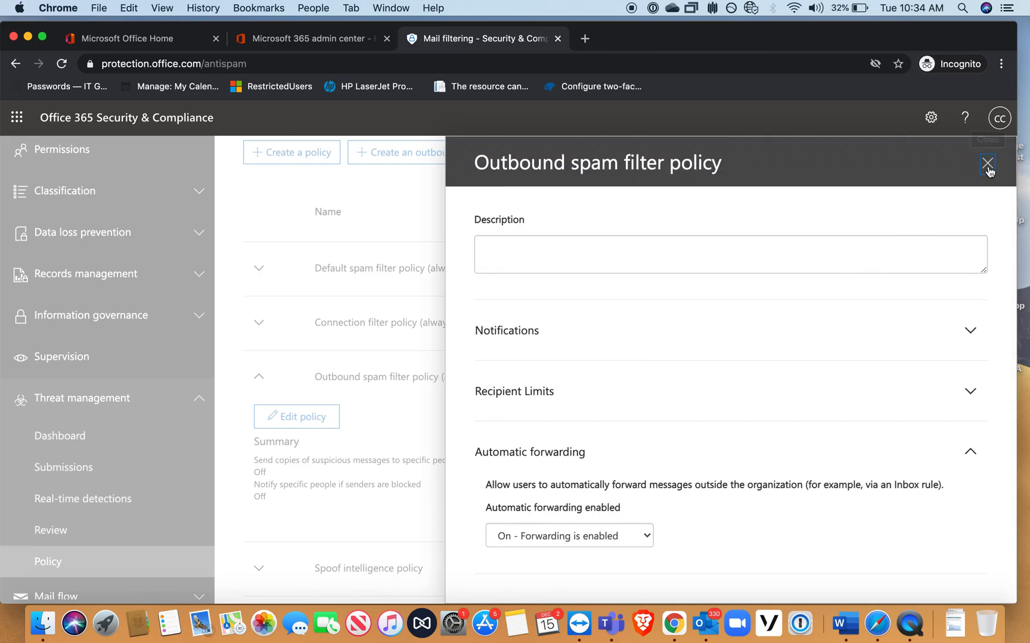
click(986, 163)
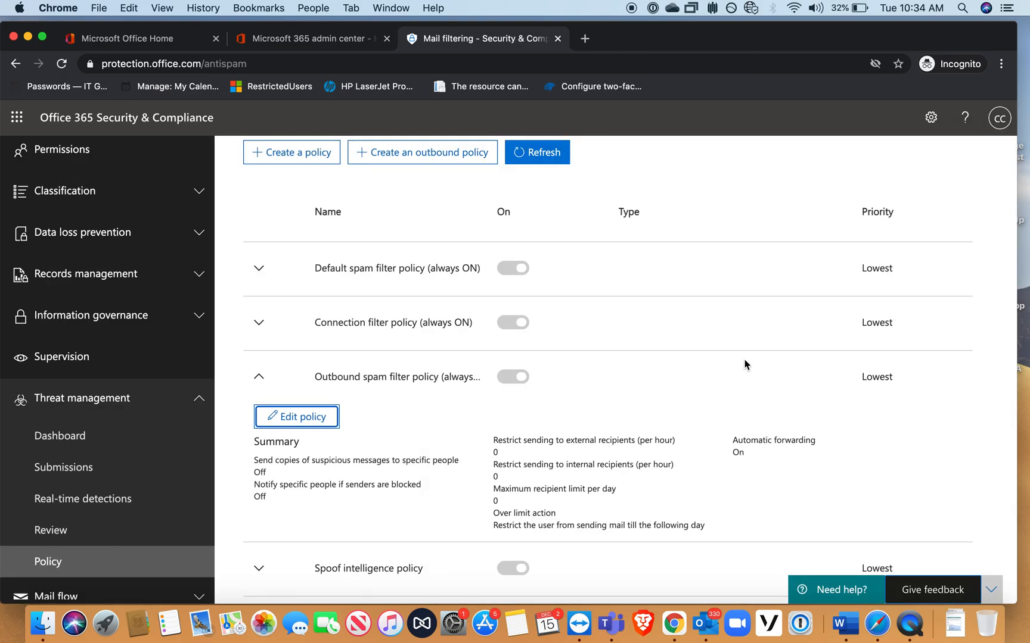
mouse_move(642, 412)
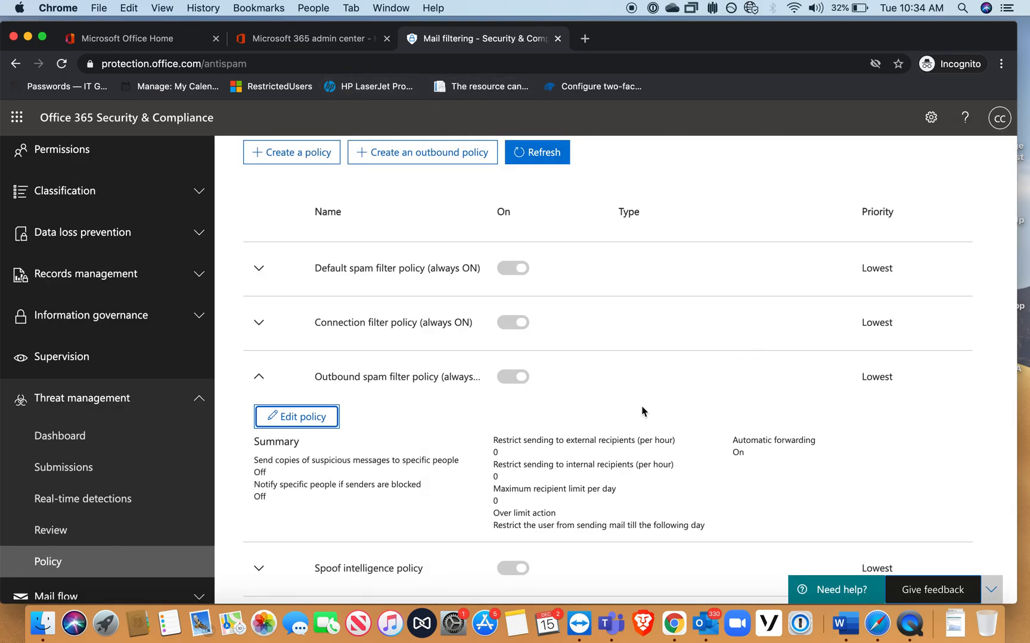